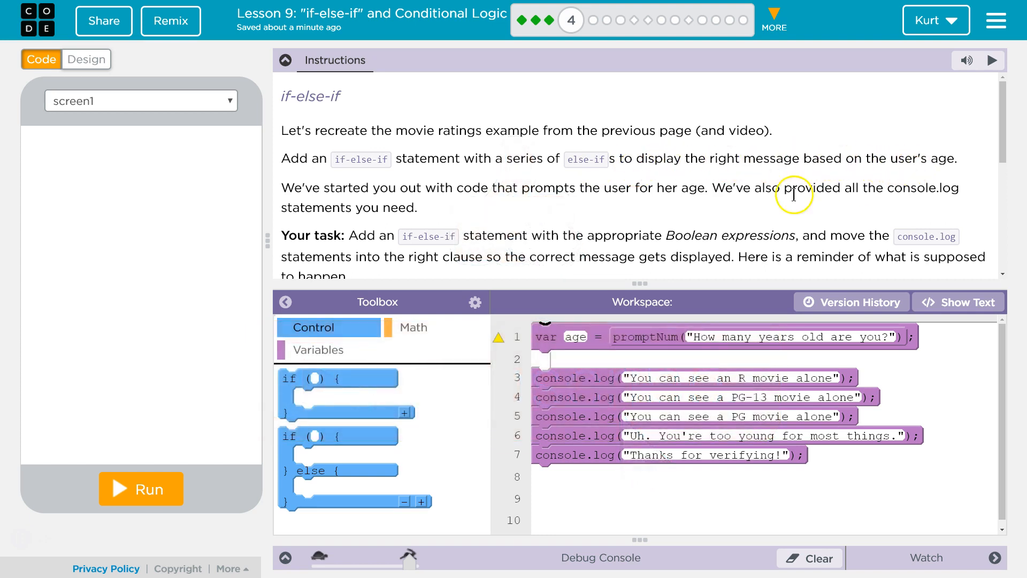
Add an if block with two else-if clauses and a final else after the age prompt
scroll(down, 3)
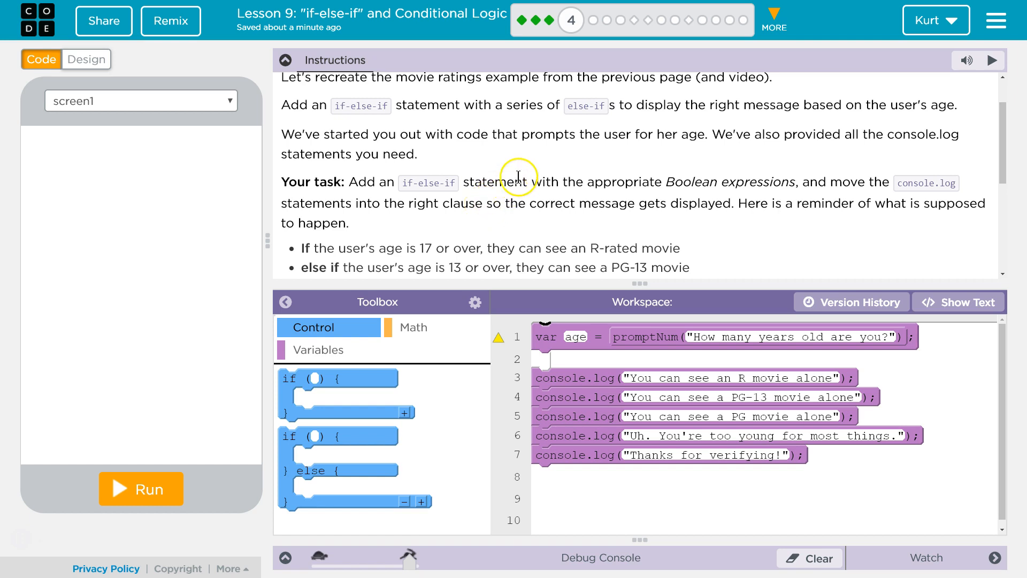
mouse_move(732, 154)
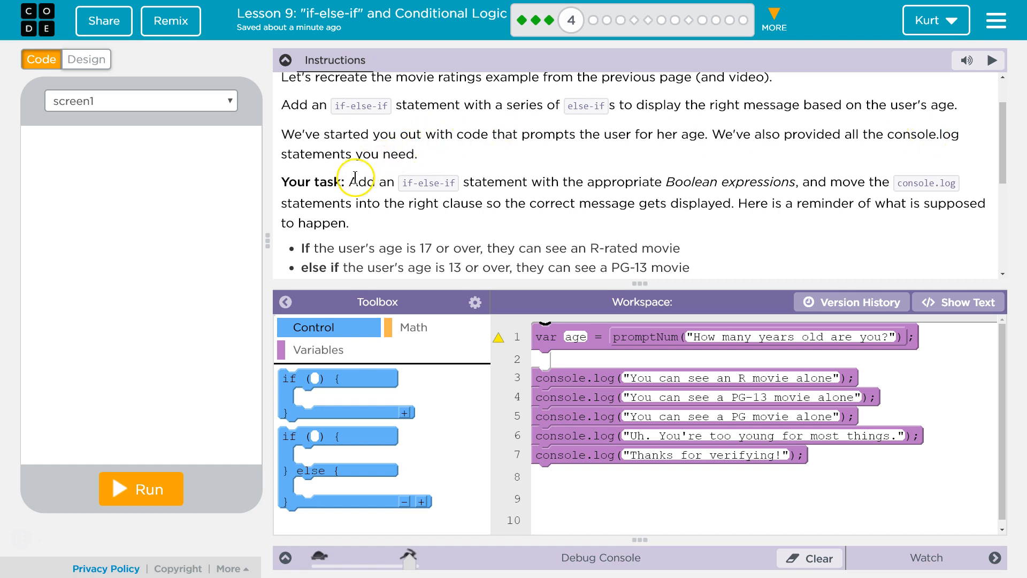
mouse_move(383, 177)
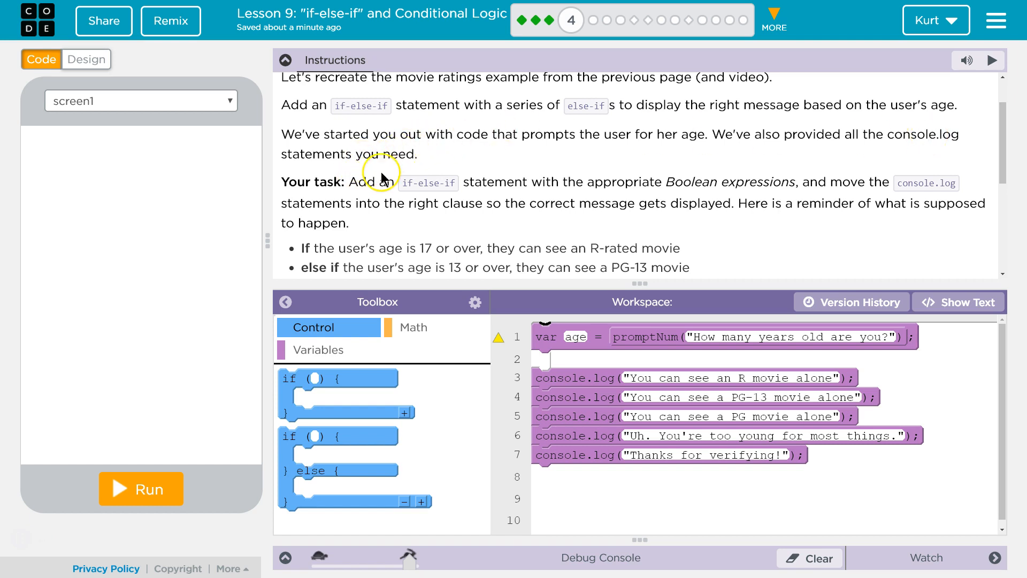
scroll(down, 3)
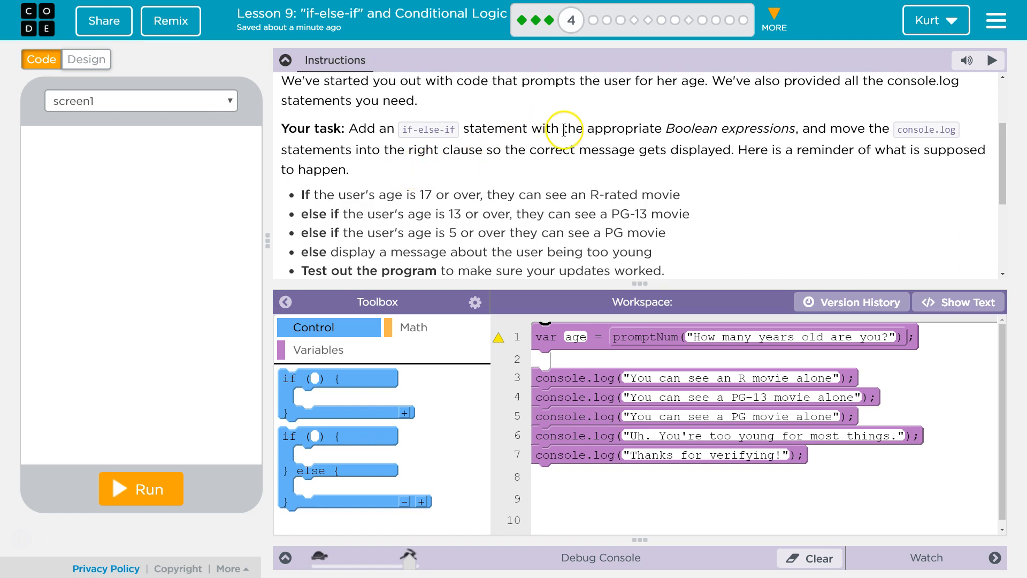
mouse_move(775, 144)
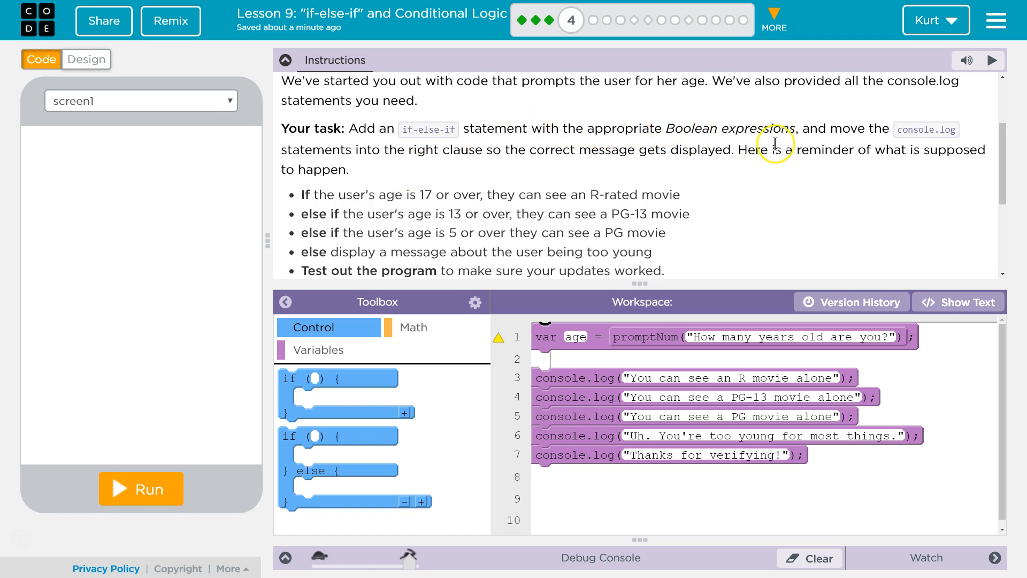
mouse_move(879, 136)
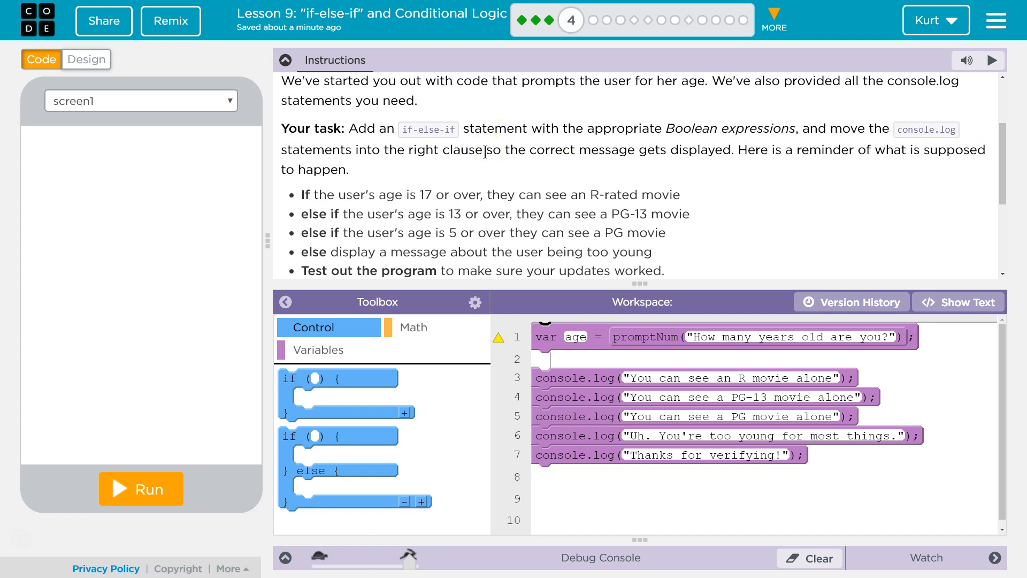
scroll(down, 3)
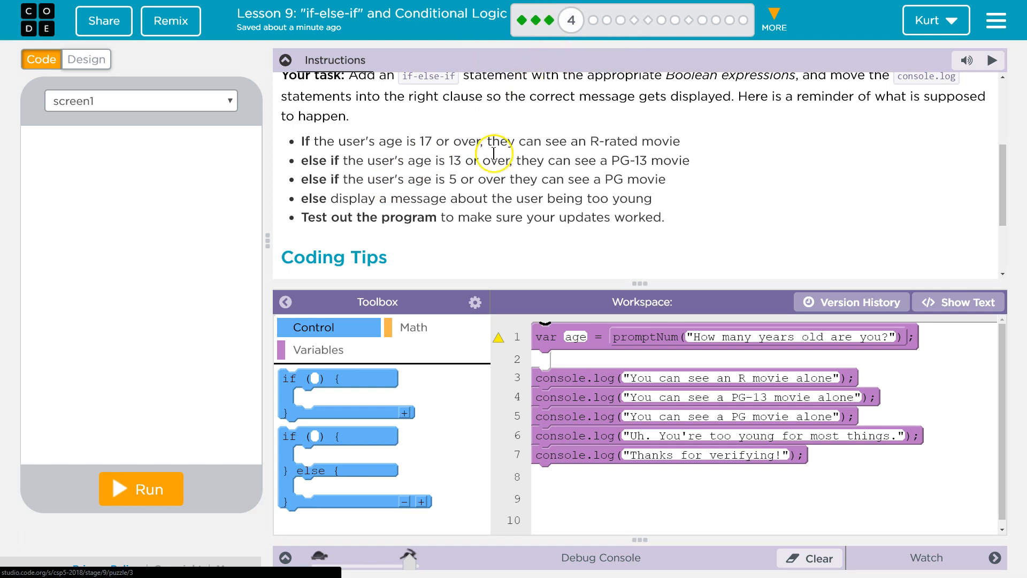
mouse_move(379, 402)
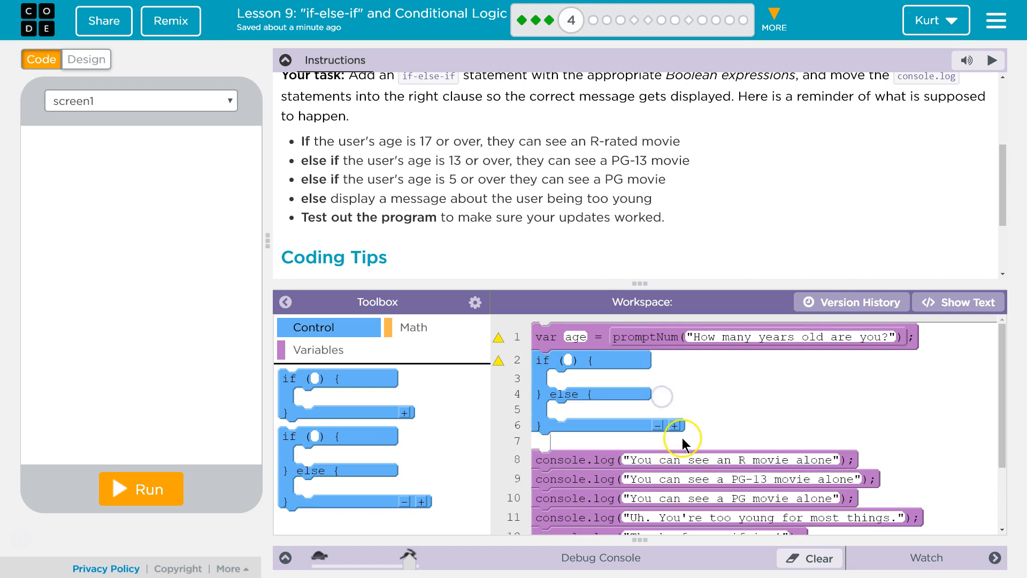
click(678, 425)
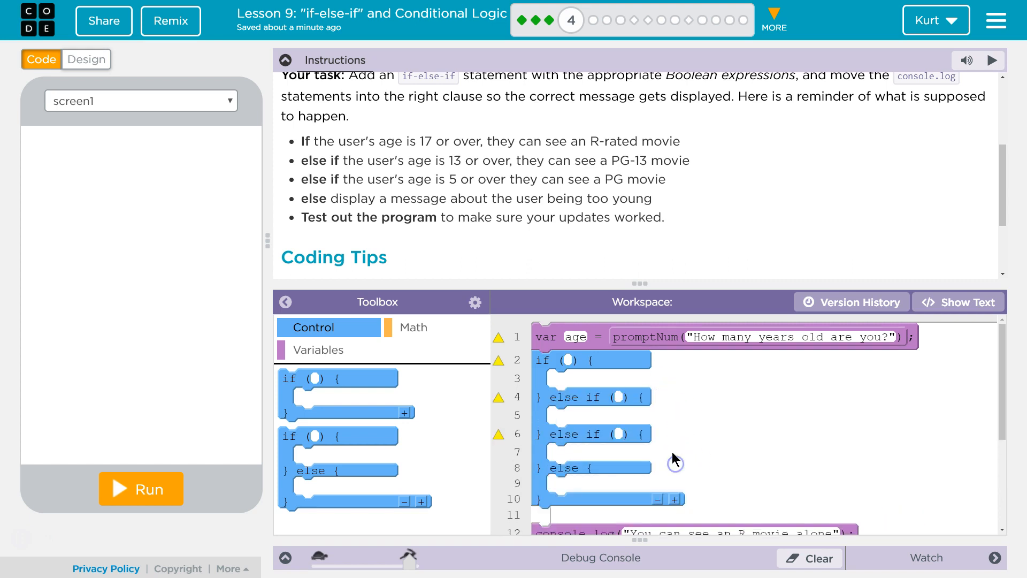
mouse_move(486, 279)
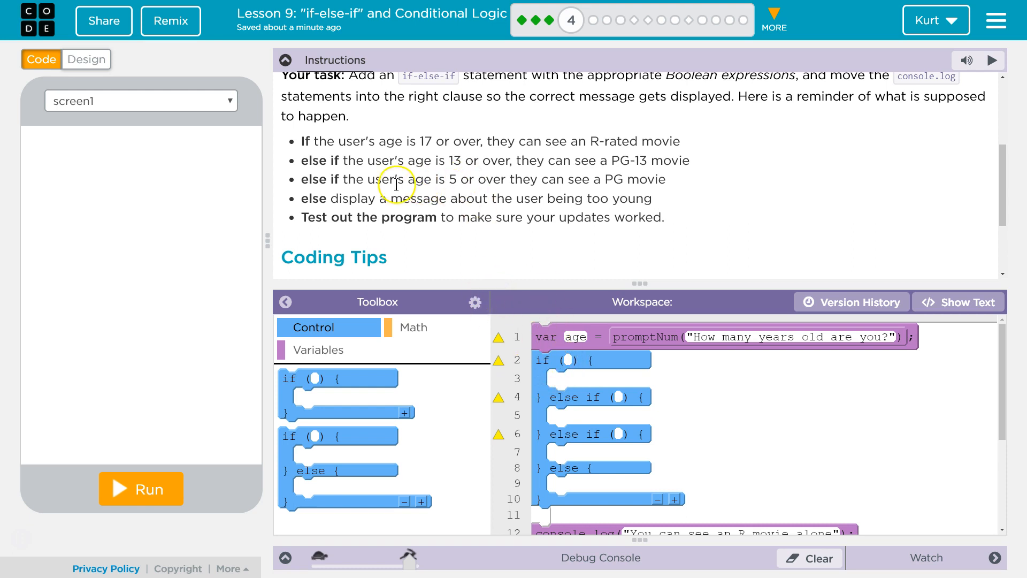
mouse_move(496, 175)
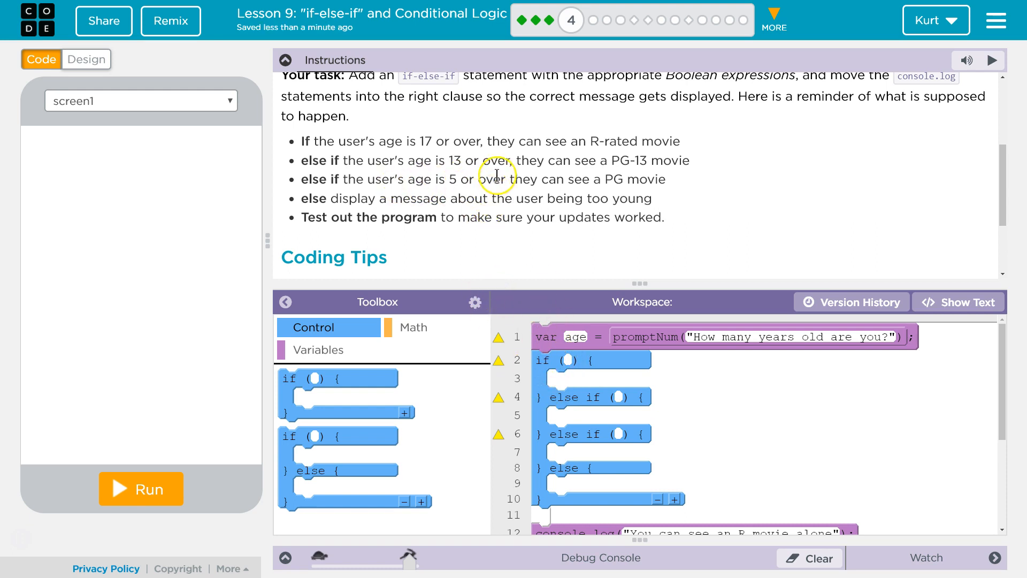
mouse_move(529, 177)
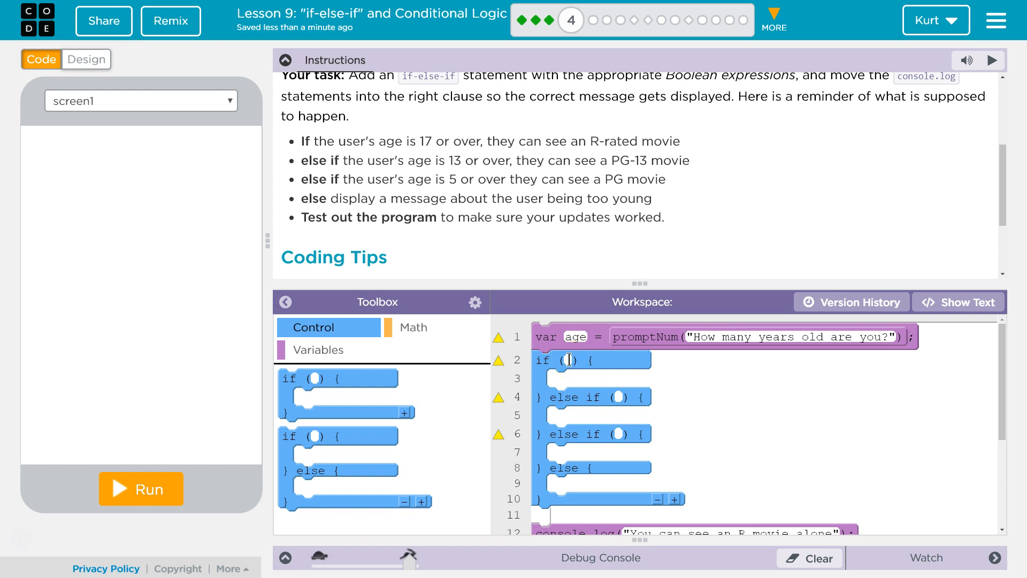
click(619, 397)
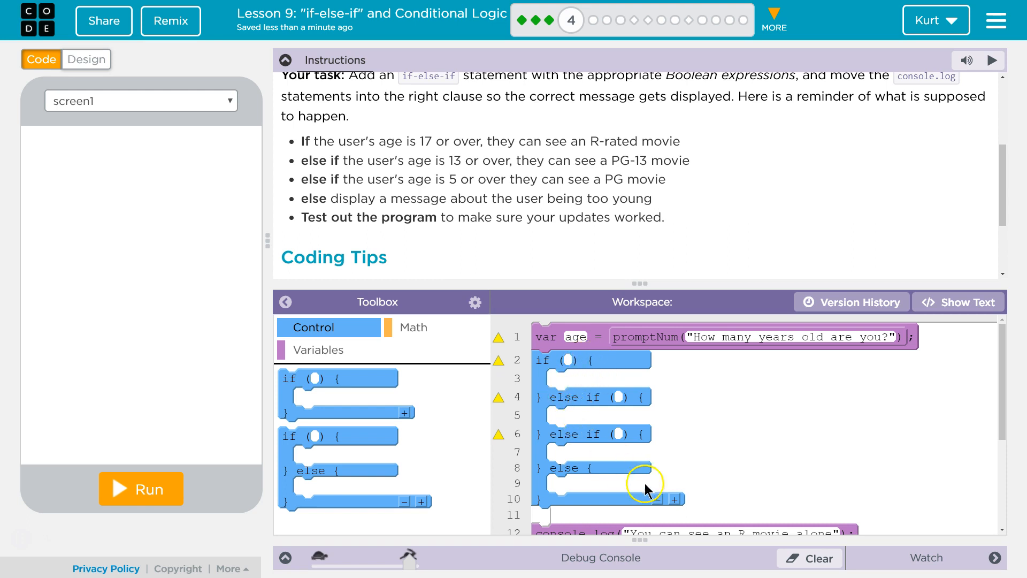
mouse_move(573, 390)
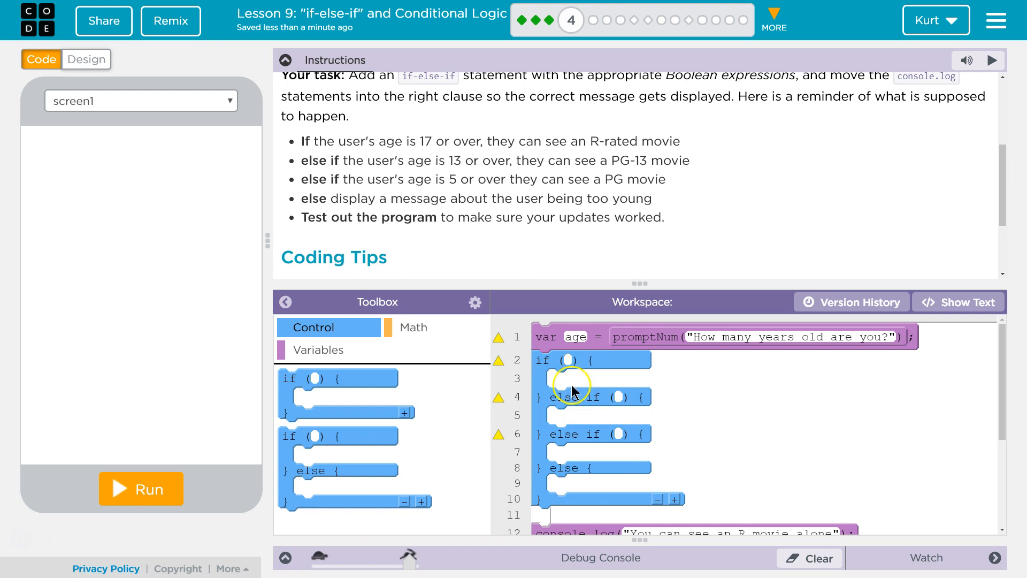
mouse_move(545, 344)
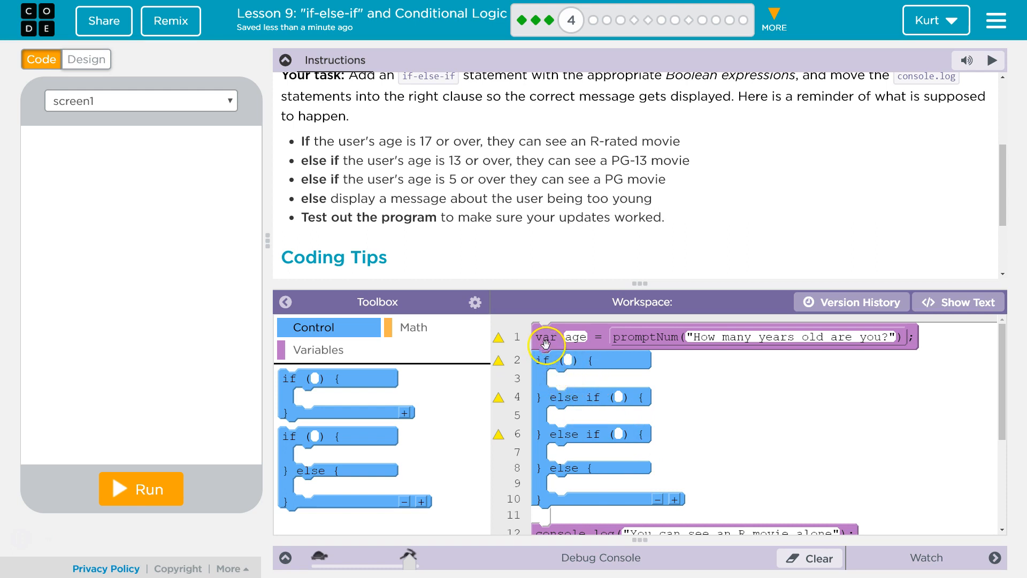
mouse_move(546, 403)
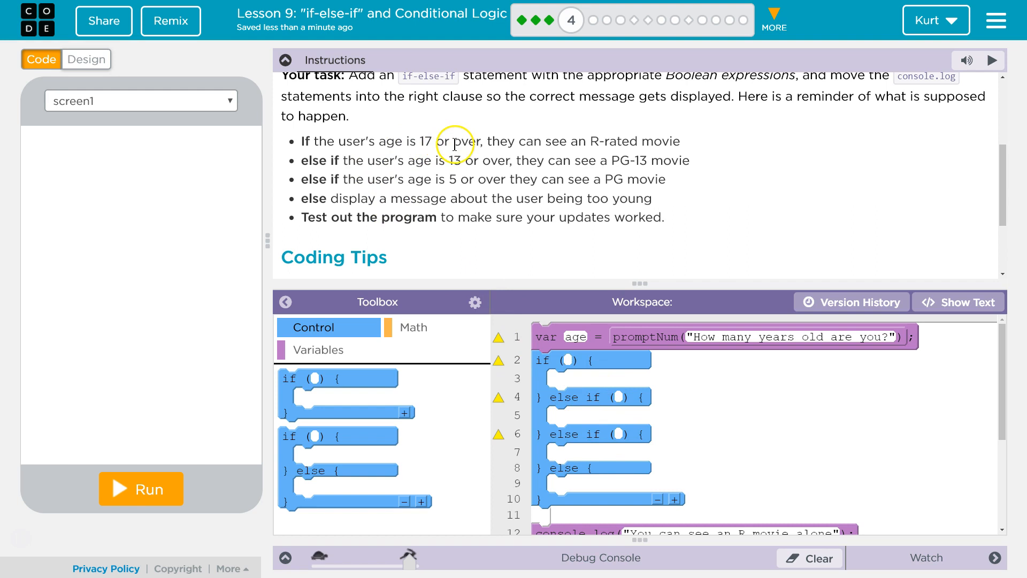
mouse_move(444, 138)
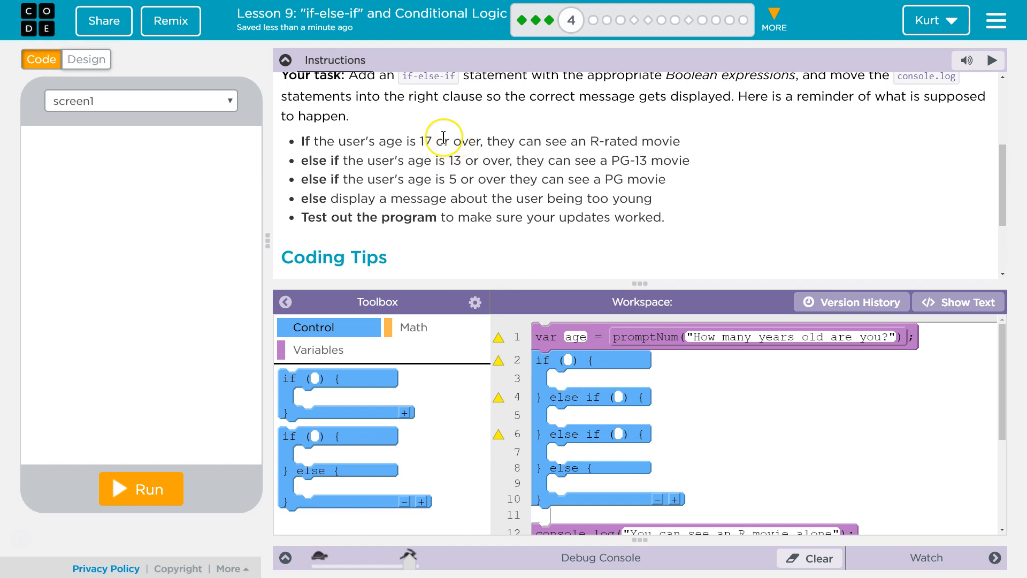
mouse_move(560, 347)
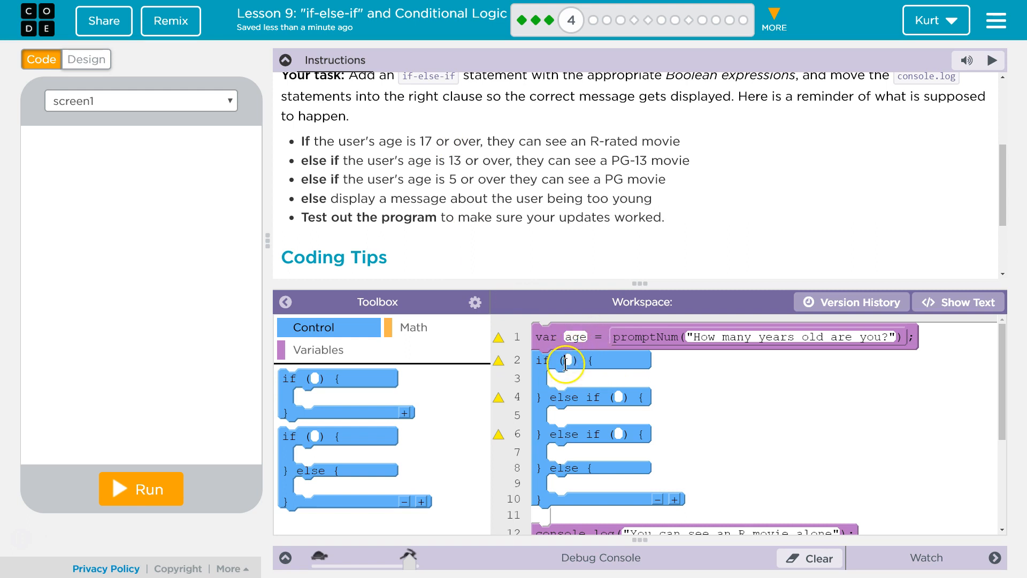
Fill the first if condition with a >= comparison reading age >= 17
click(412, 327)
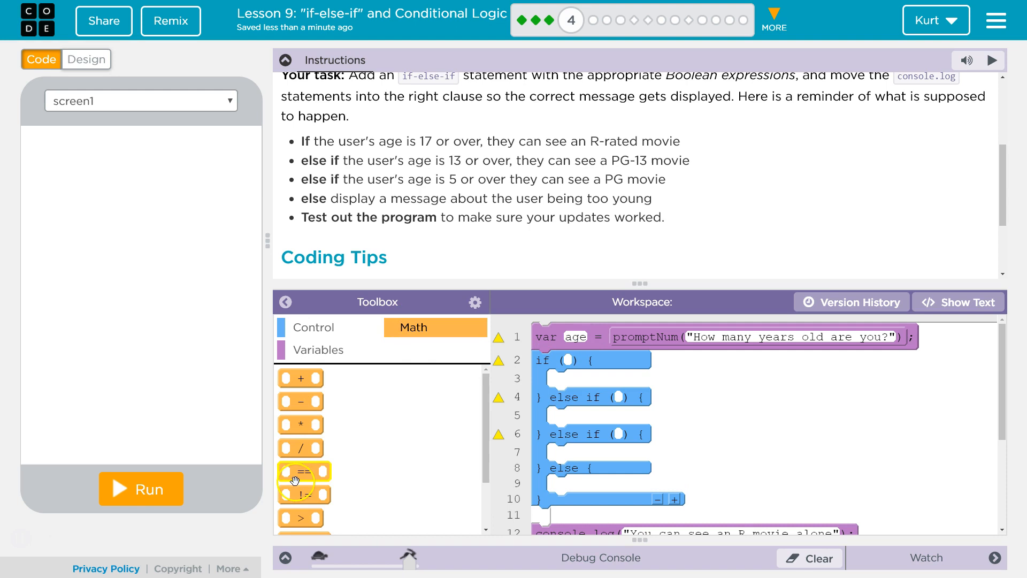
drag(304, 474, 589, 364)
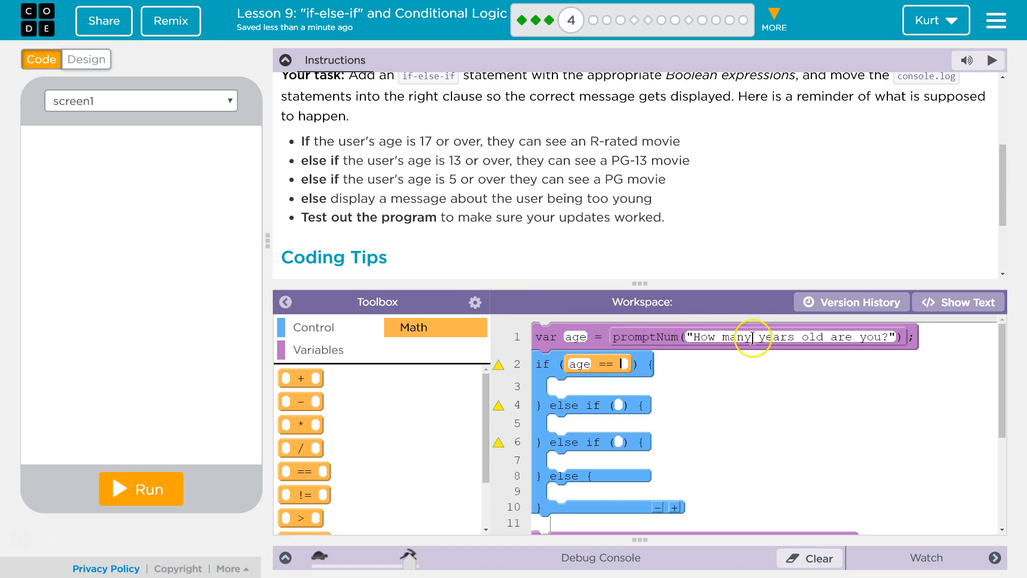
mouse_move(686, 385)
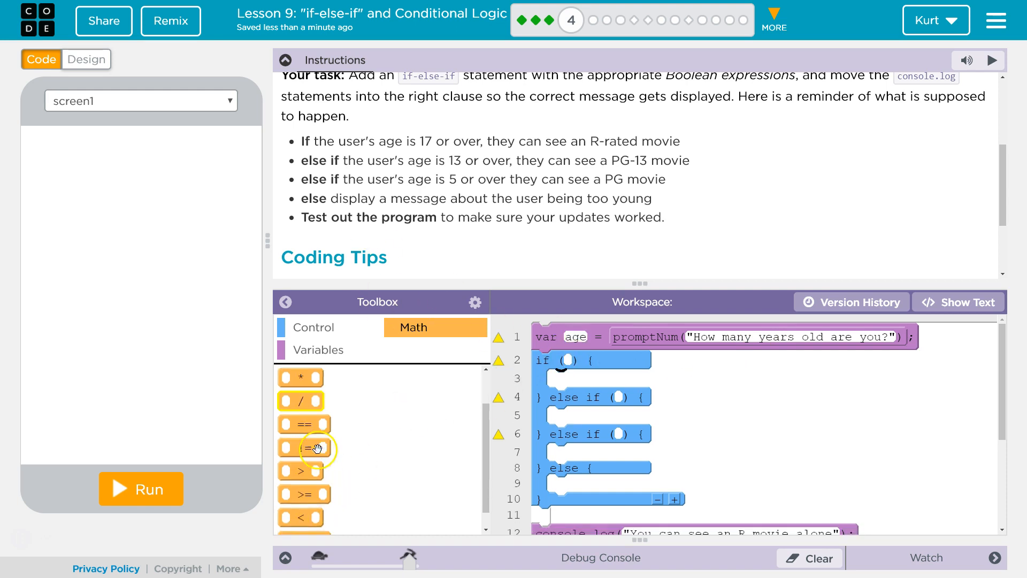
drag(303, 448, 589, 364)
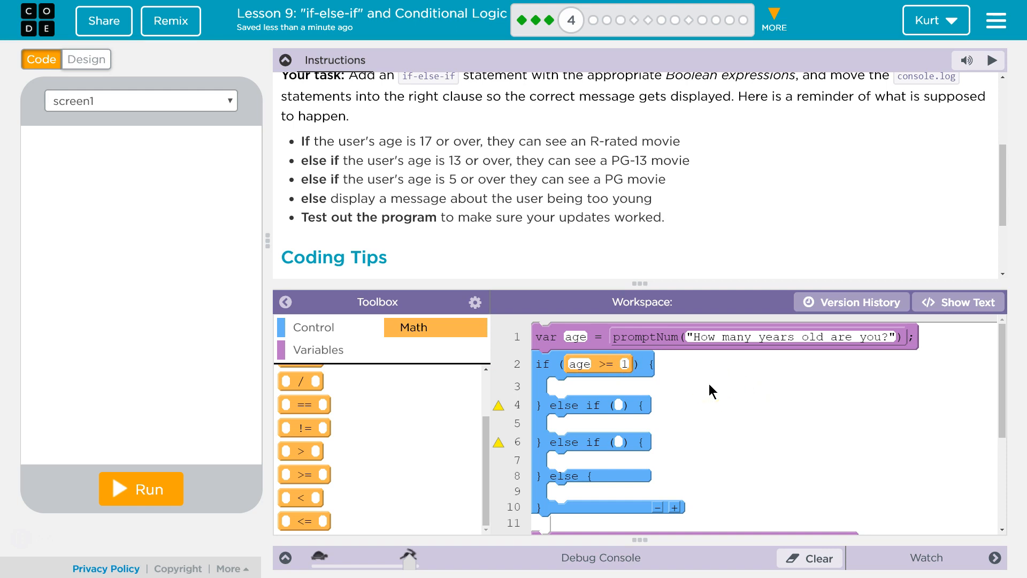
text(17)
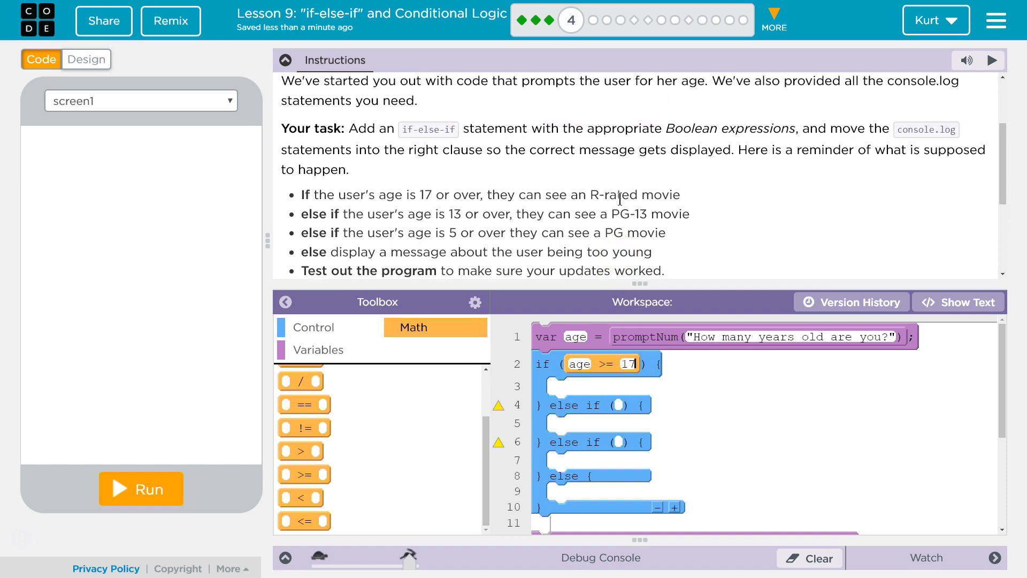
scroll(down, 3)
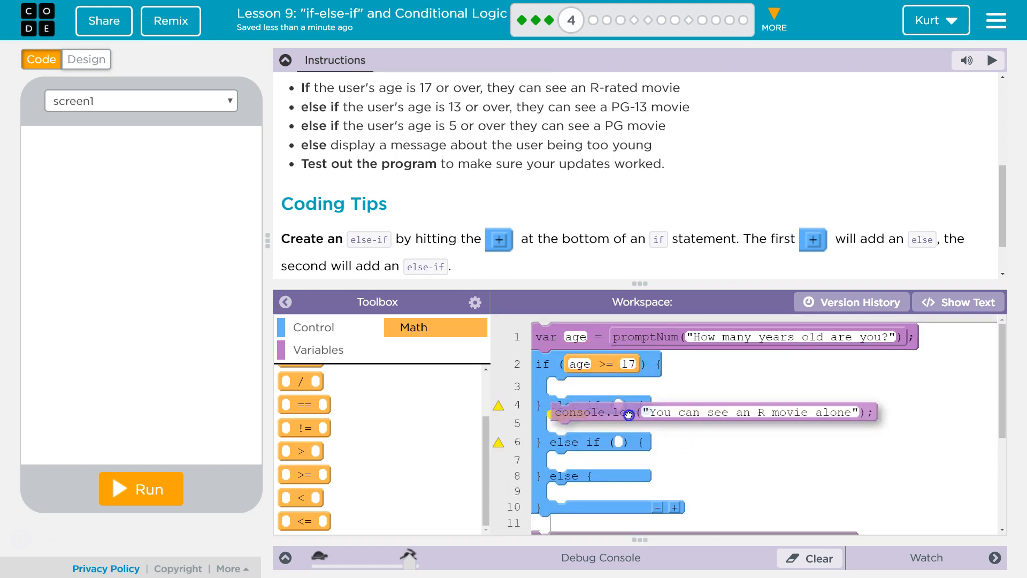
Move console.log("You can see an R movie alone") into the age >= 17 branch
drag(629, 414, 613, 386)
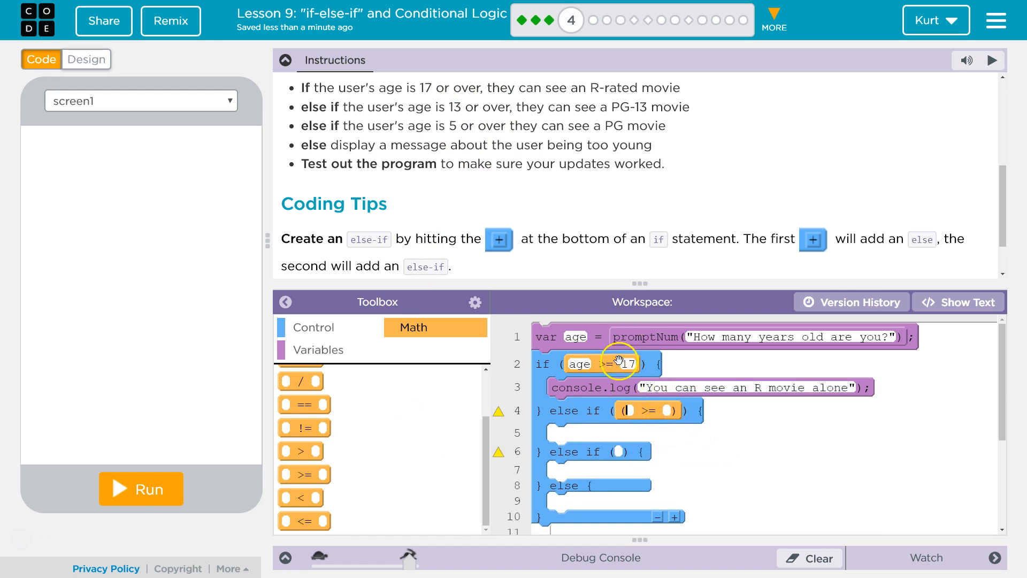
mouse_move(640, 356)
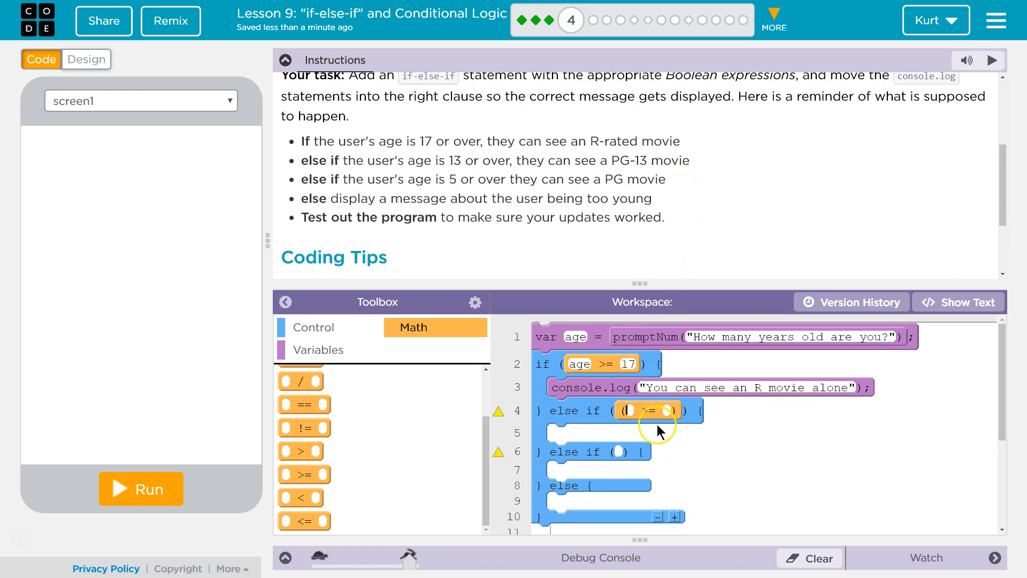
Complete the else-if tests as age >= 13 and age >= 5, with PG-13 under age >= 13
text(a)
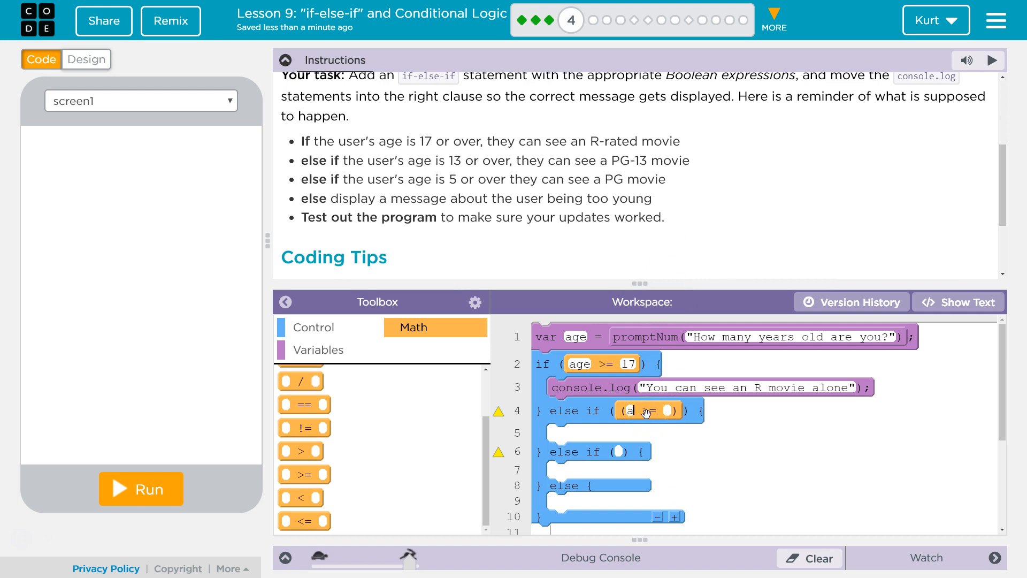
text(age)
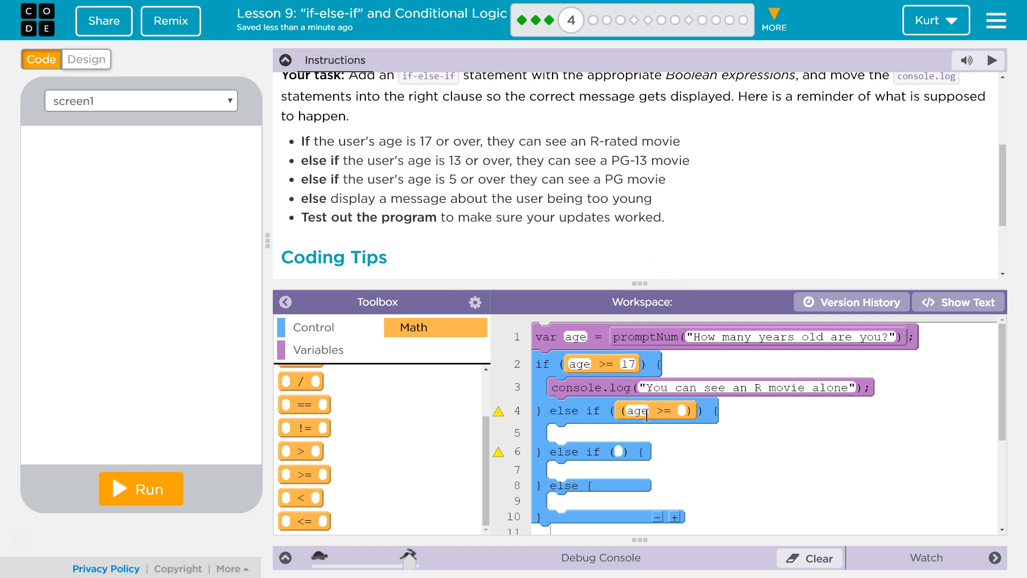
text(1)
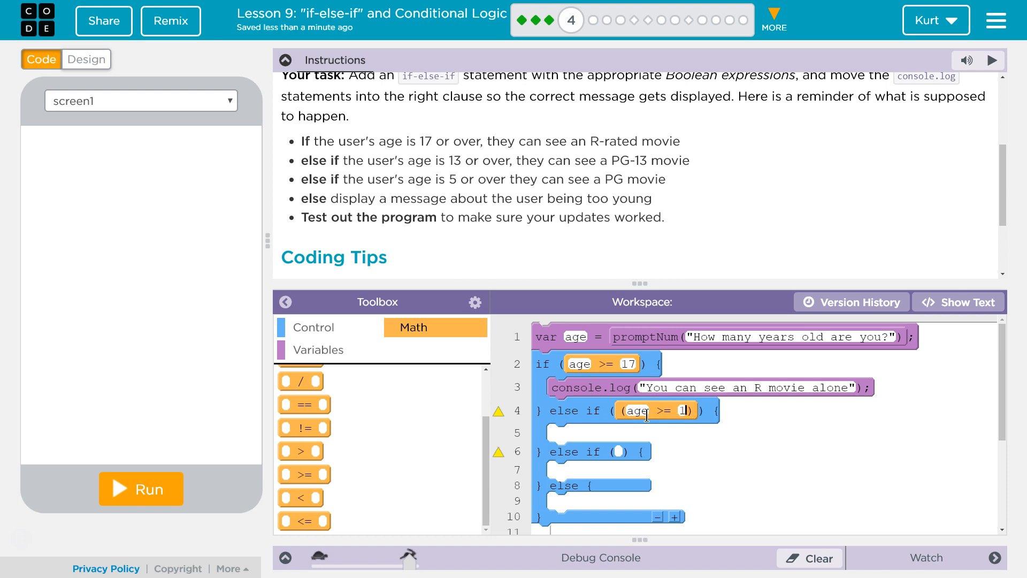
scroll(down, 3)
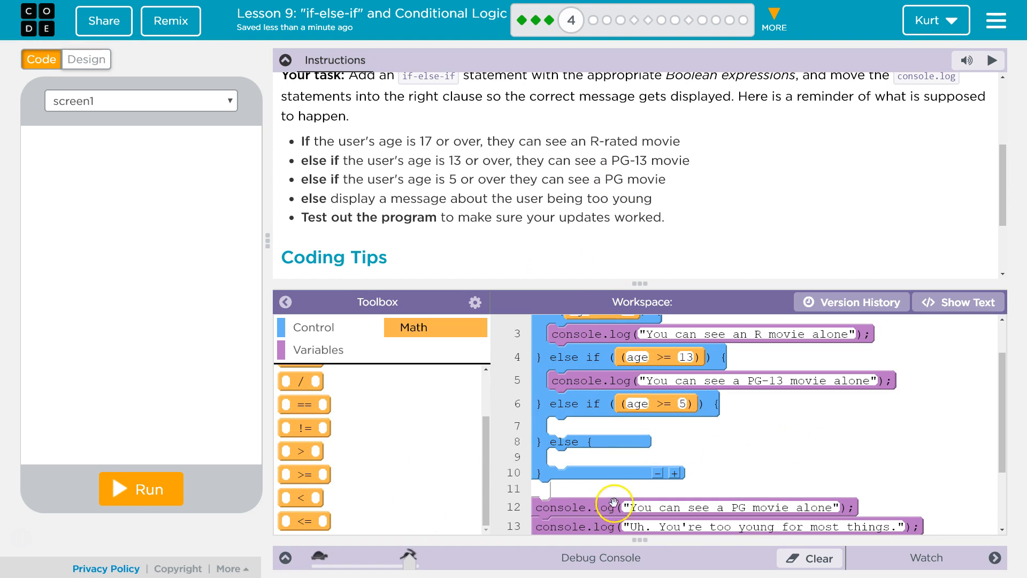
Put the too-young message under age >= 5 and the PG movie message under else
drag(613, 505, 625, 433)
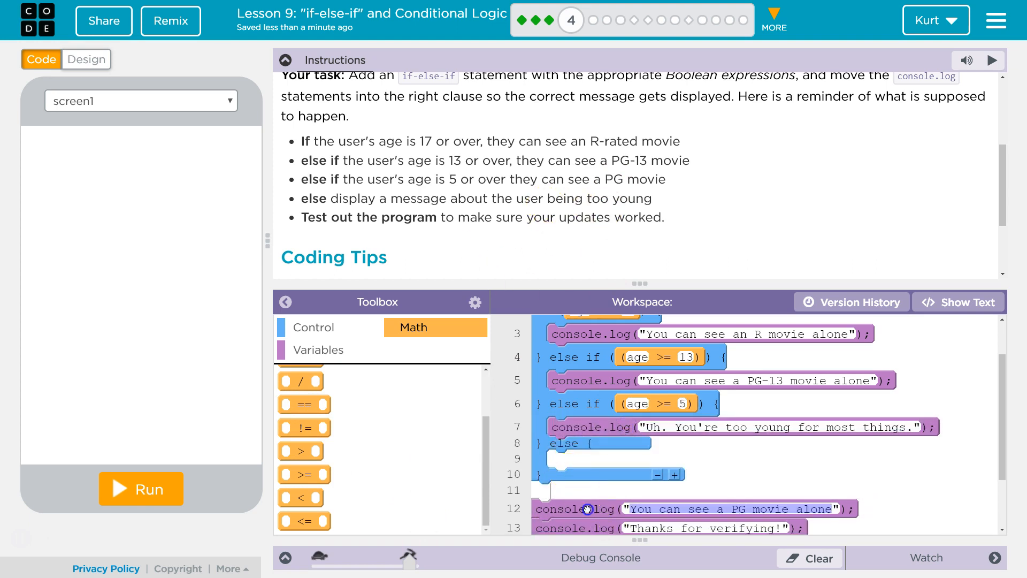
drag(589, 508, 609, 458)
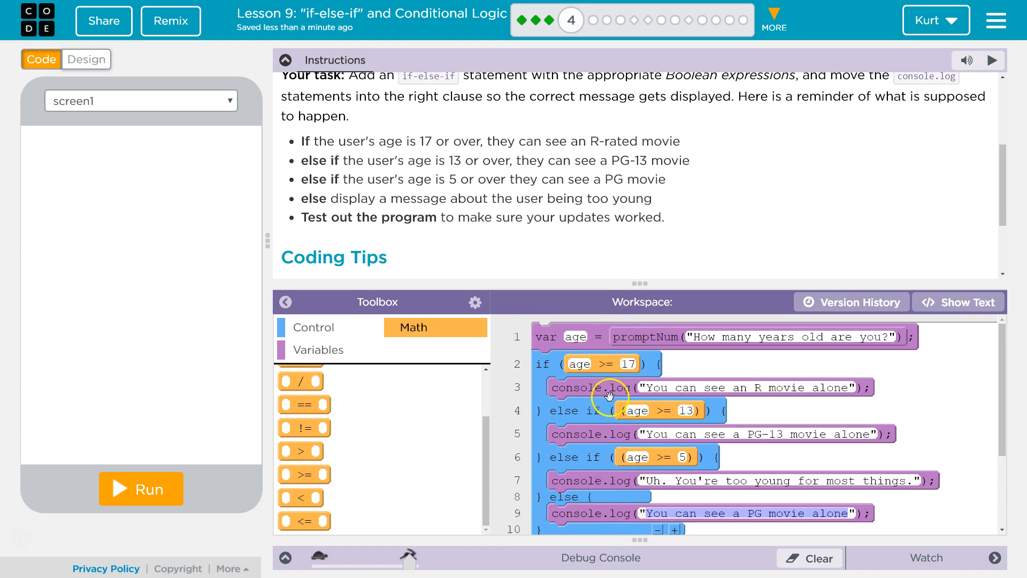
mouse_move(614, 363)
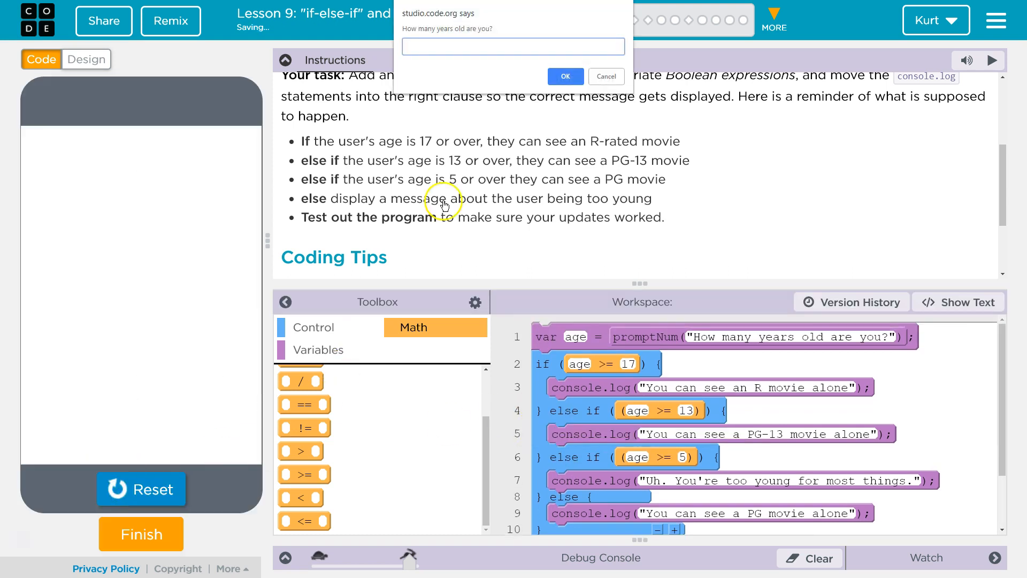
Run the program three times, starting with age 15, and check the console messages
text(15)
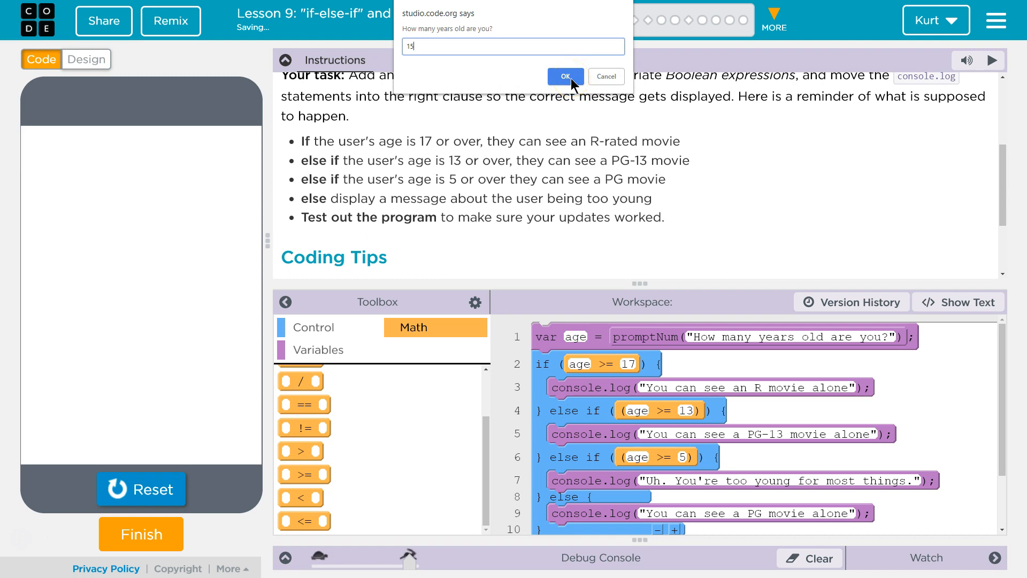
click(564, 77)
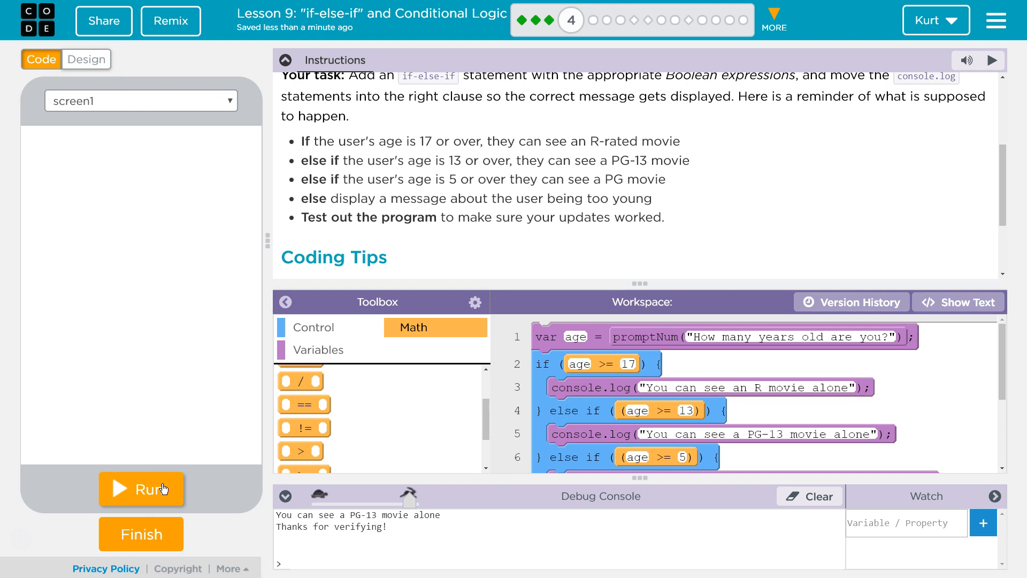
click(141, 489)
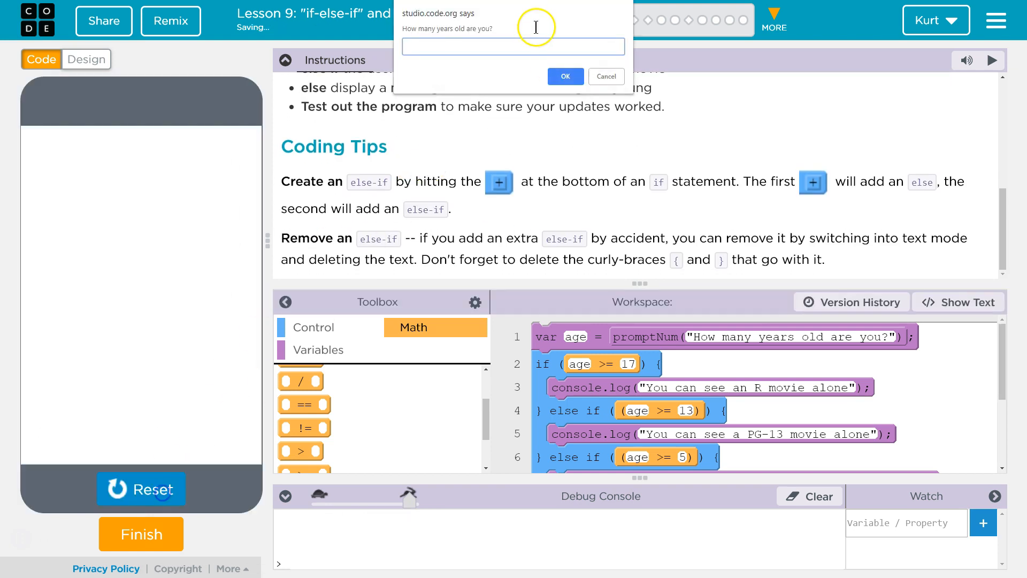
click(564, 76)
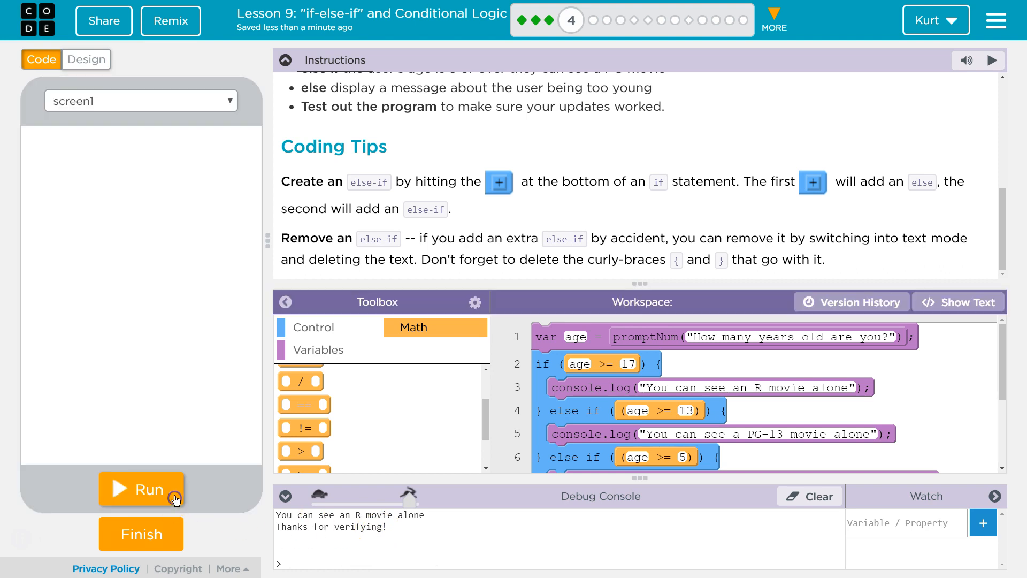
click(140, 488)
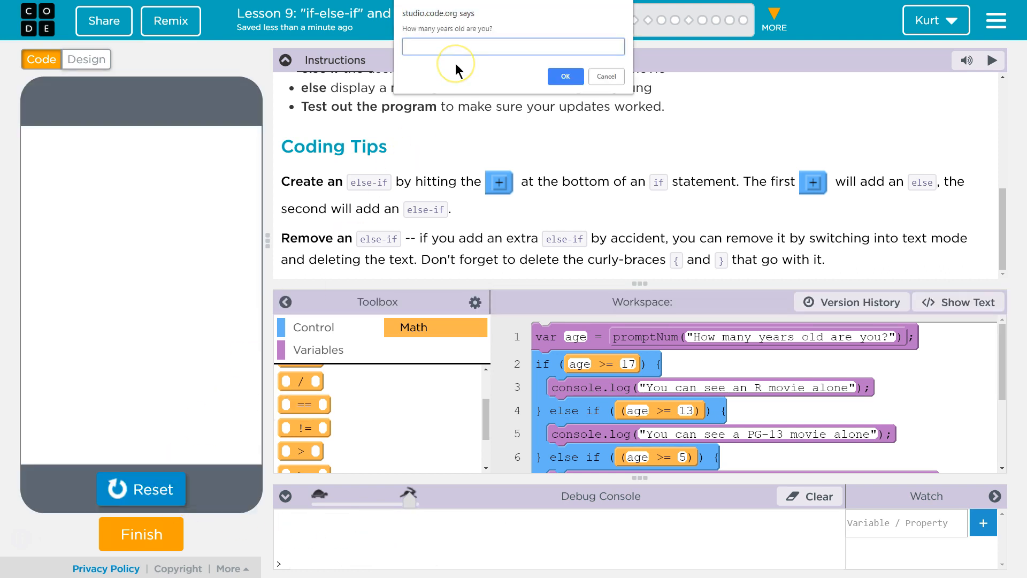
click(564, 76)
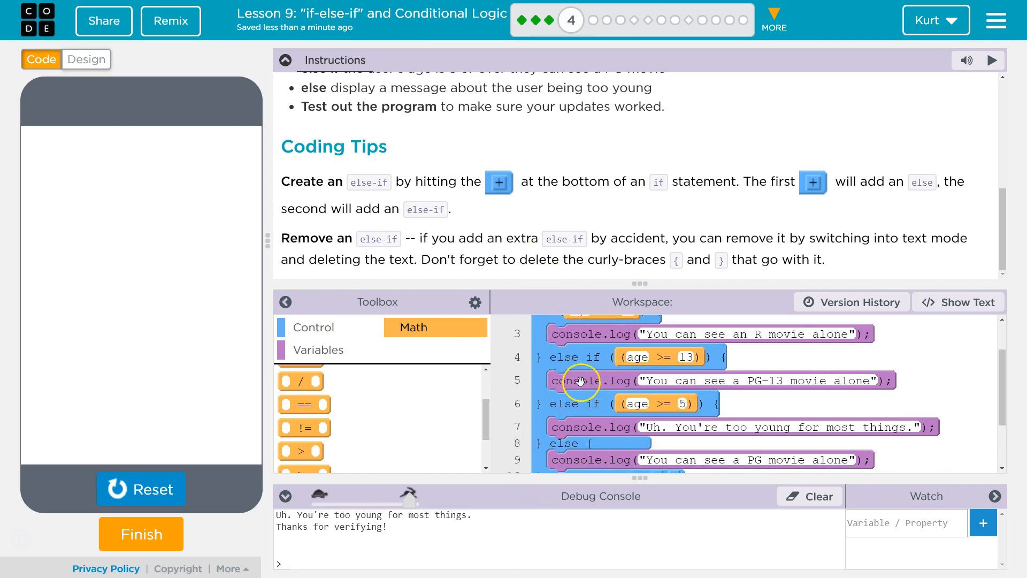
mouse_move(579, 233)
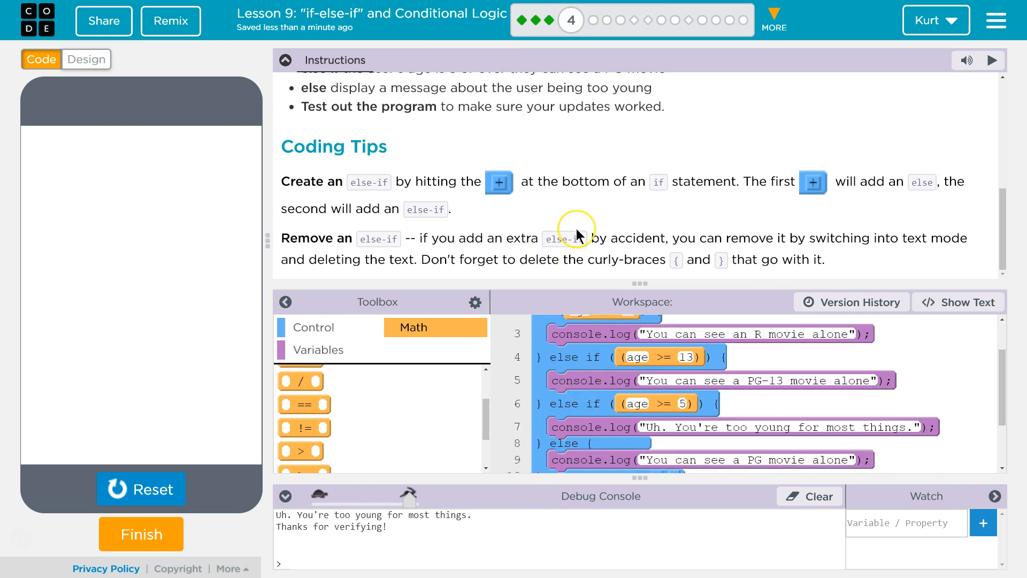
Swap the PG movie and too-young messages between age >= 5 and else, then reset
scroll(down, 3)
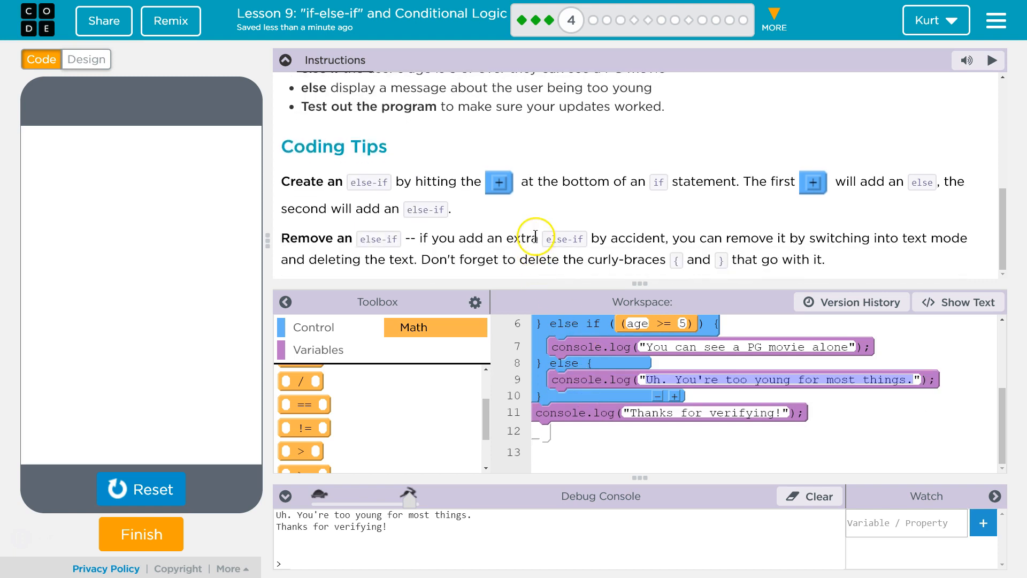
click(141, 488)
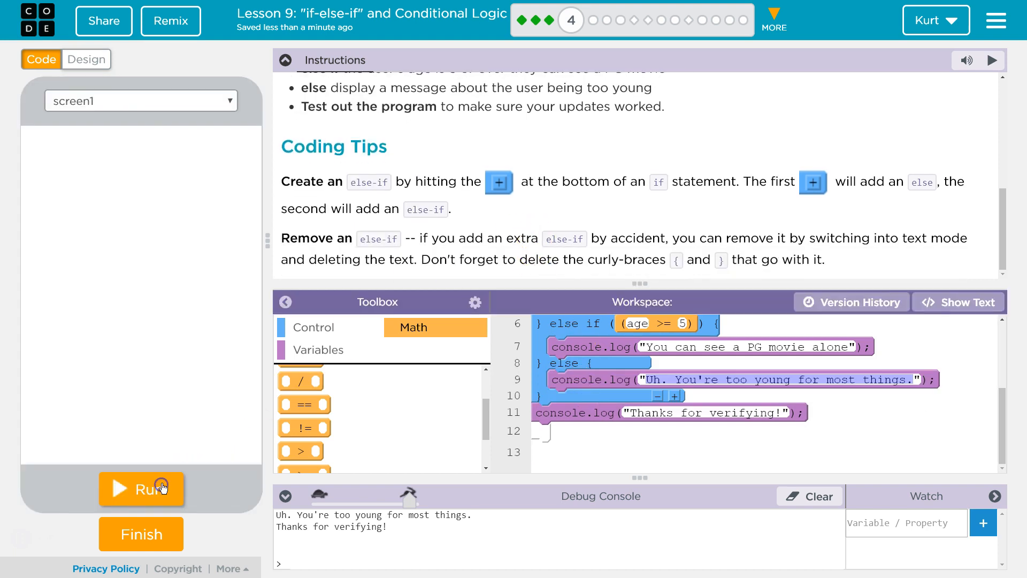
Test ages 8 and 3, then collapse the Instructions panel to show the whole program
click(141, 488)
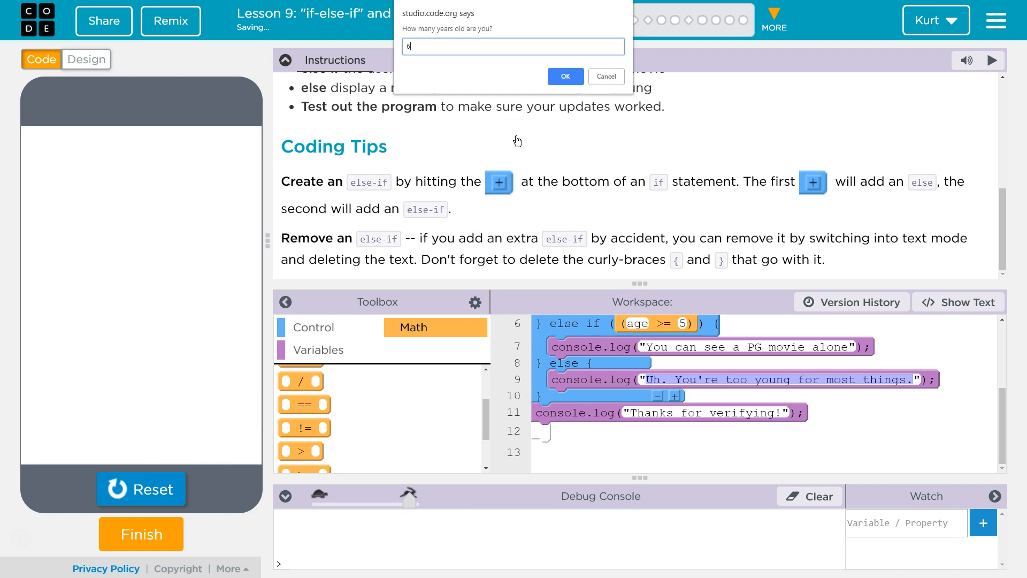
click(564, 76)
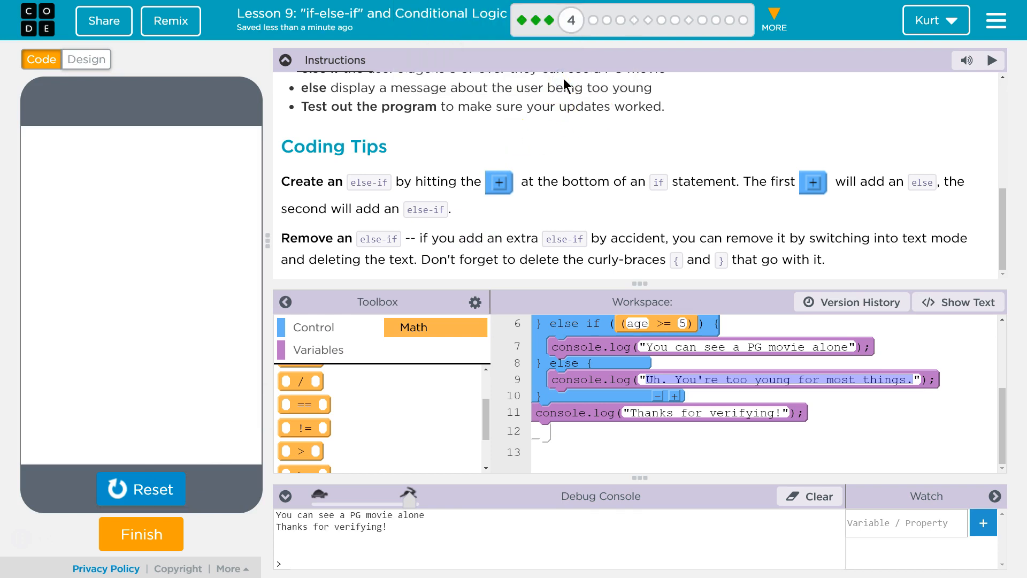
click(141, 489)
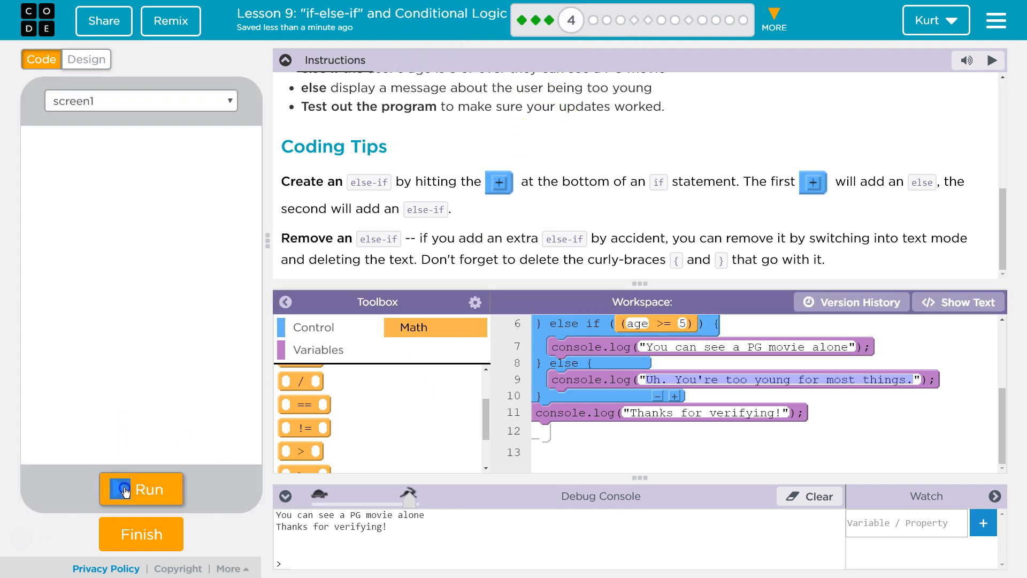
click(141, 488)
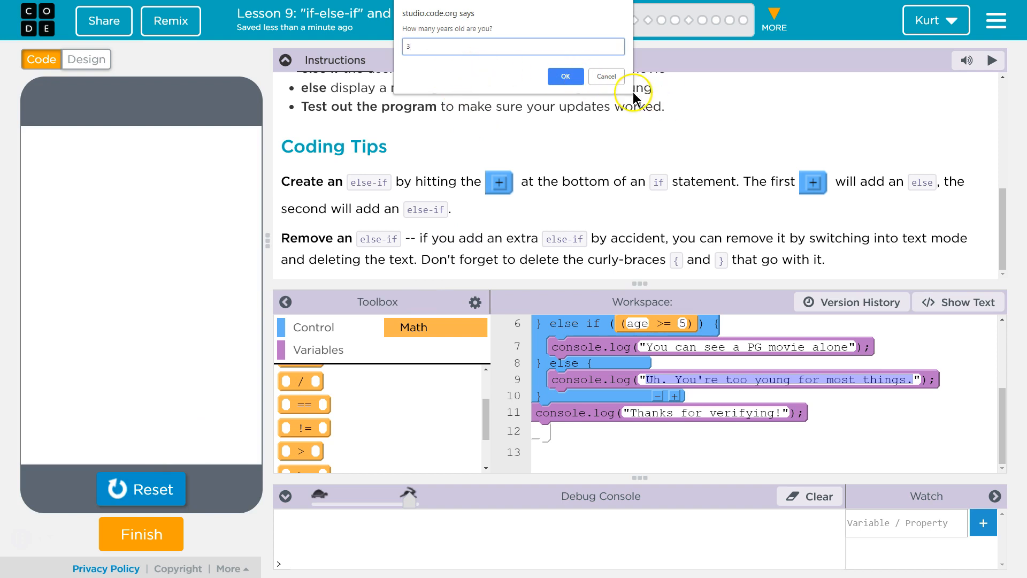
click(563, 77)
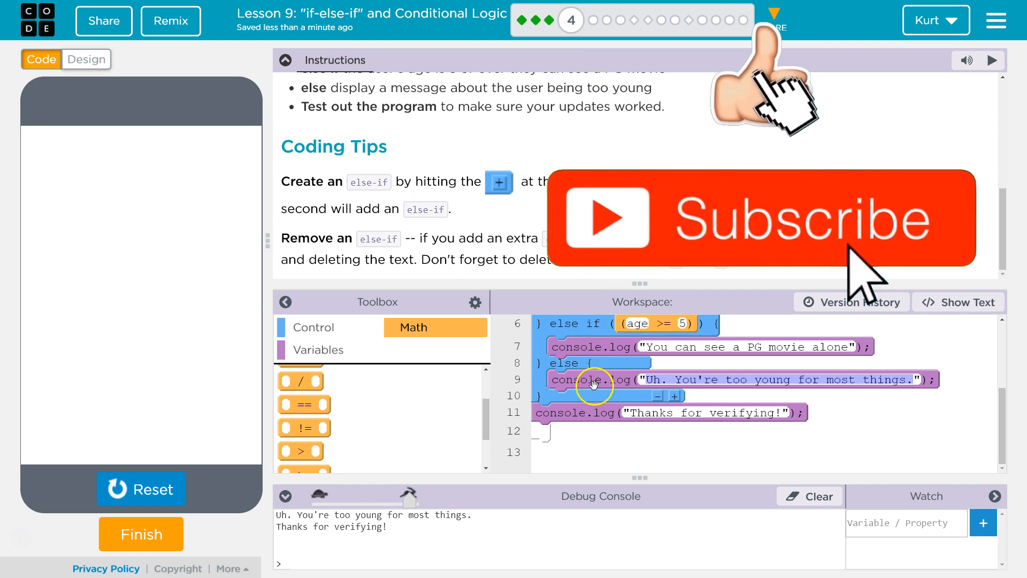
click(285, 60)
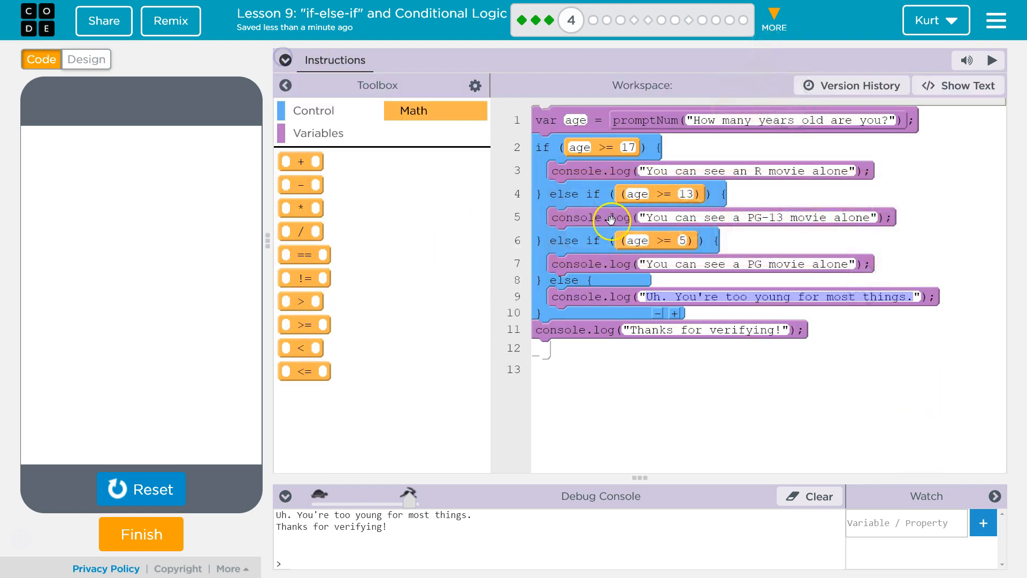